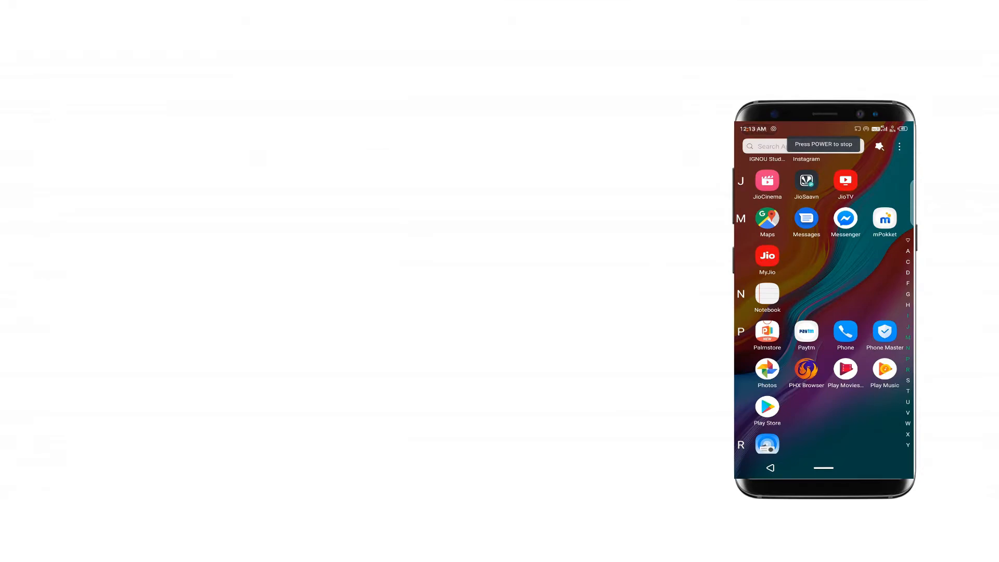
- Scroll the app drawer and launch the Google Play Store
scroll(down, 3)
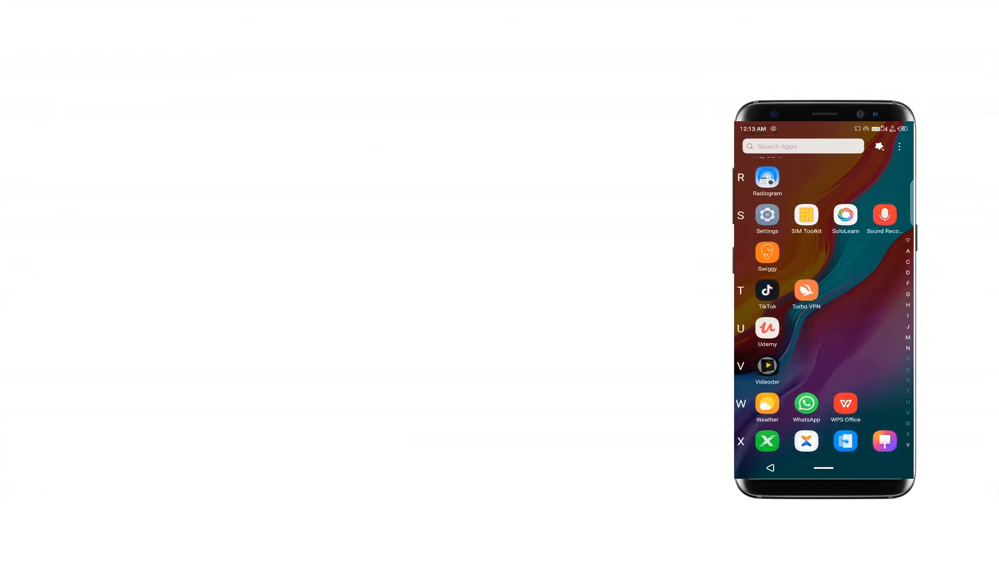
click(803, 145)
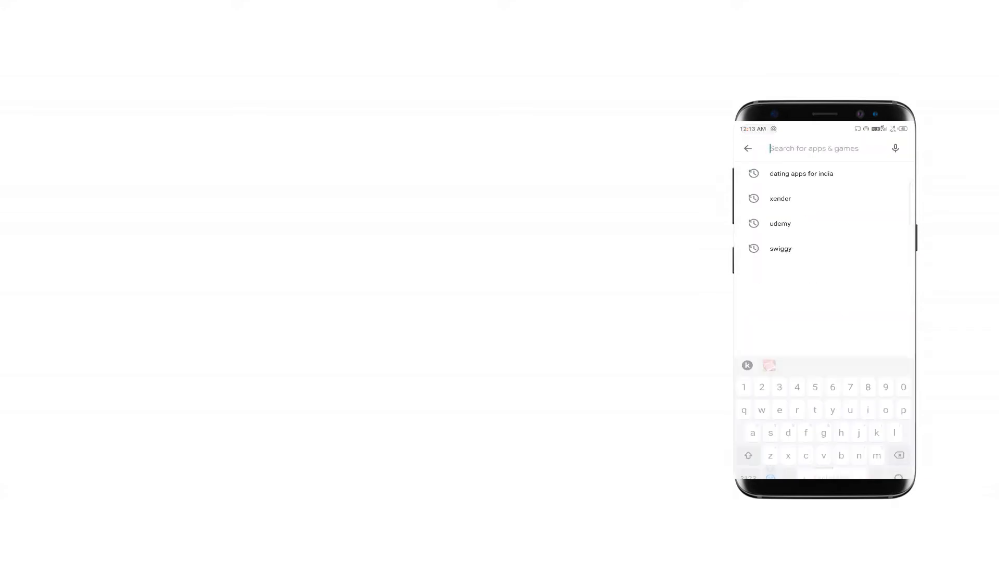
- Search the Play Store for Pushbullet, install it, and launch the app
text(pu)
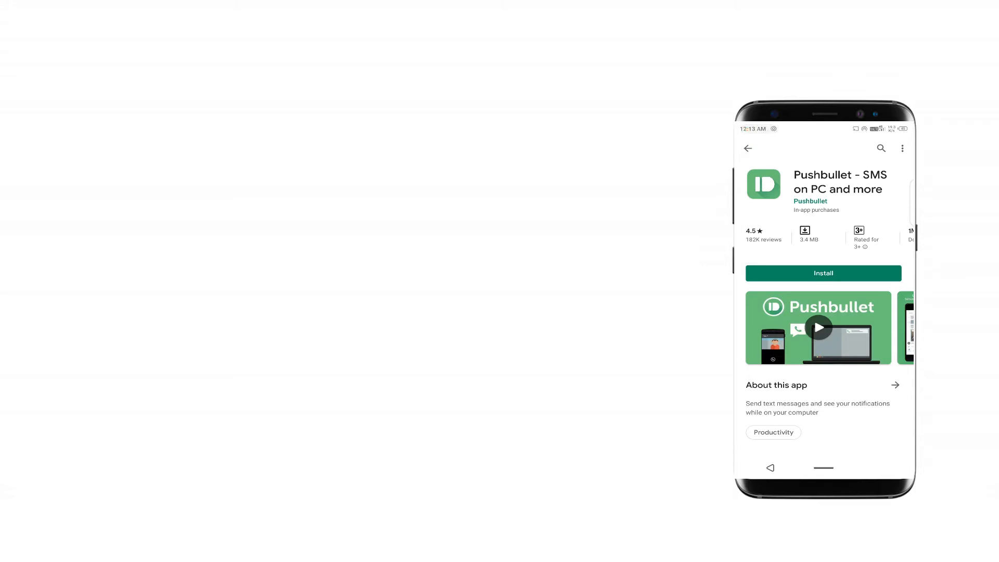
click(822, 274)
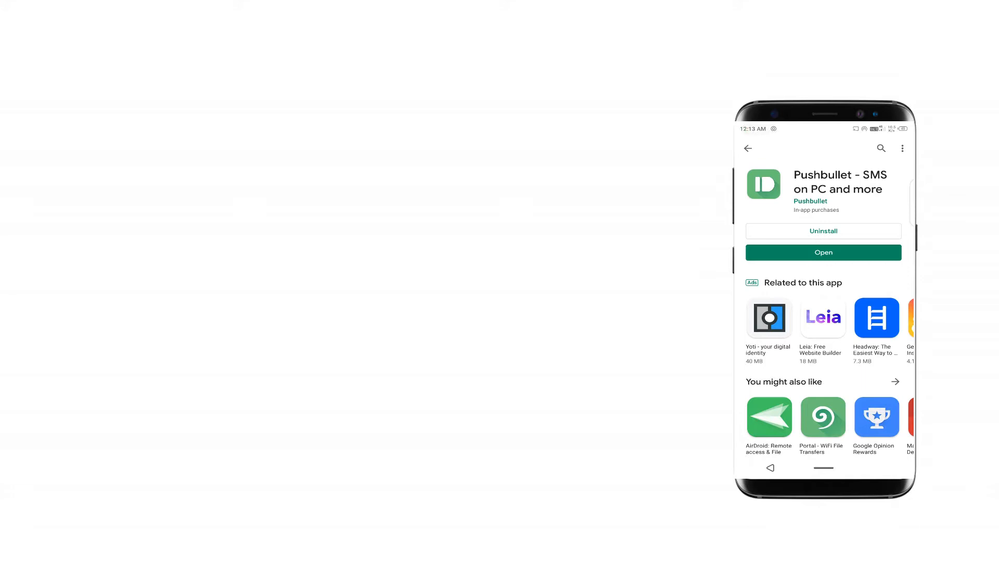
click(823, 253)
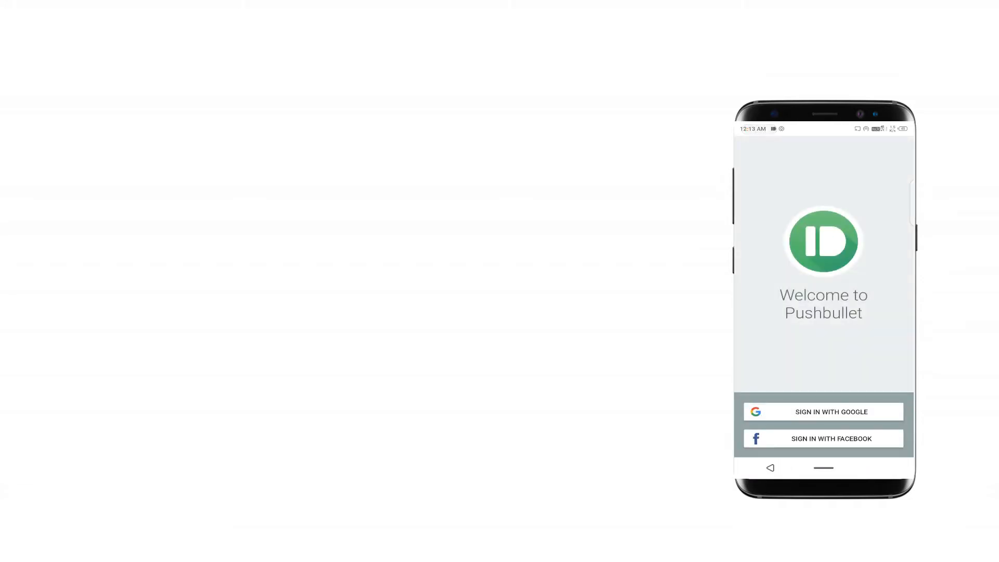
- Sign in with Google, enable texting from the computer with SMS permission, and finish setup
click(822, 411)
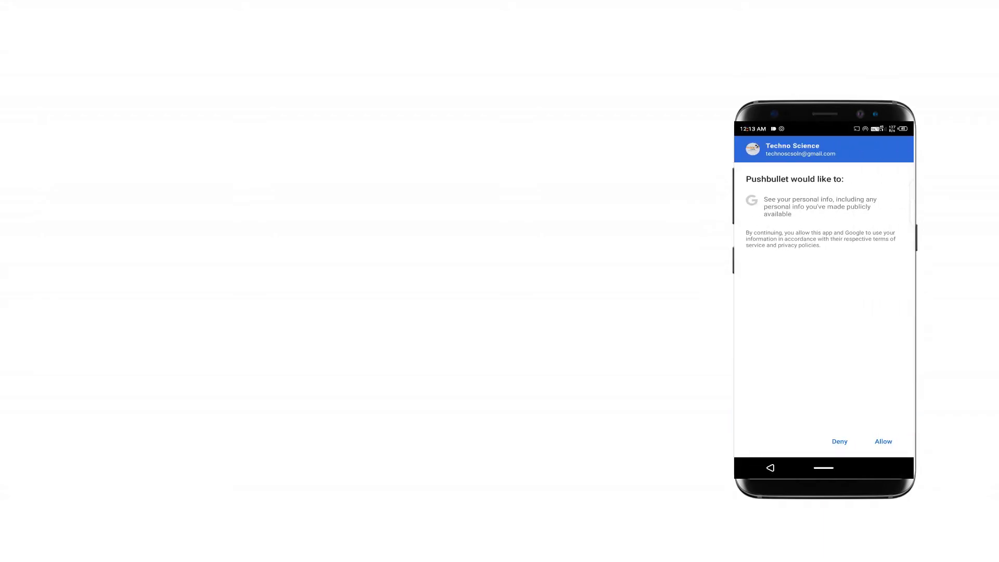
click(882, 440)
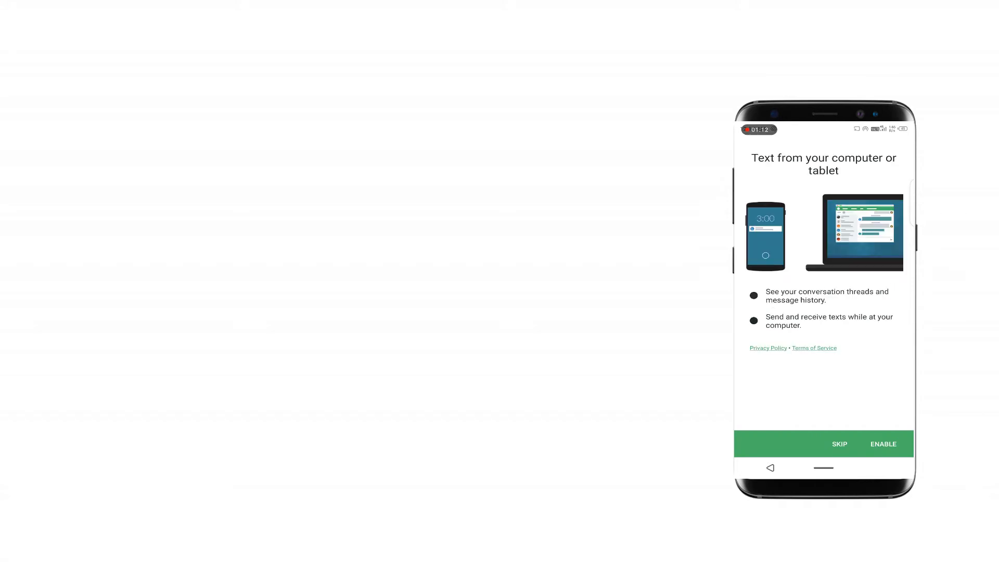
click(883, 443)
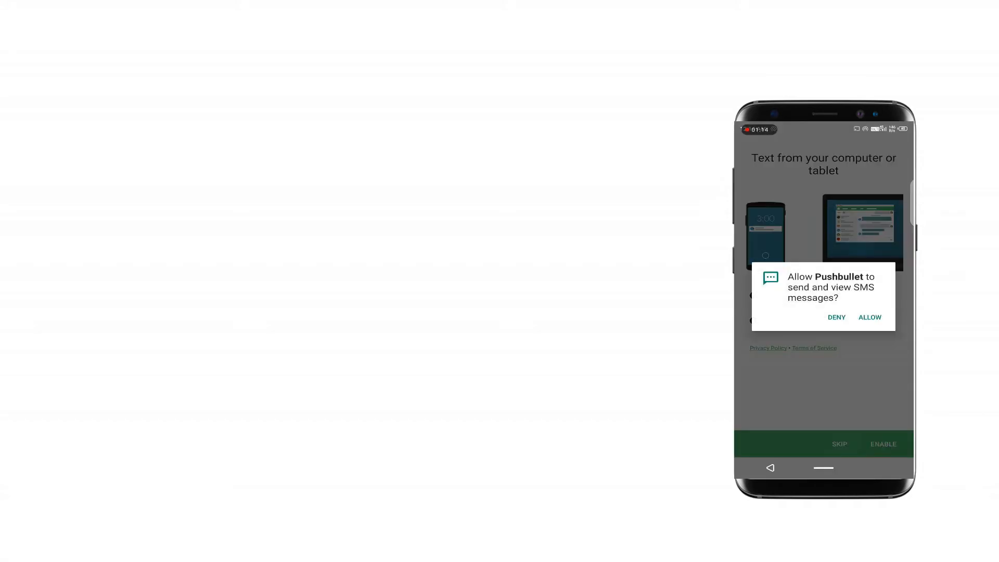
click(869, 317)
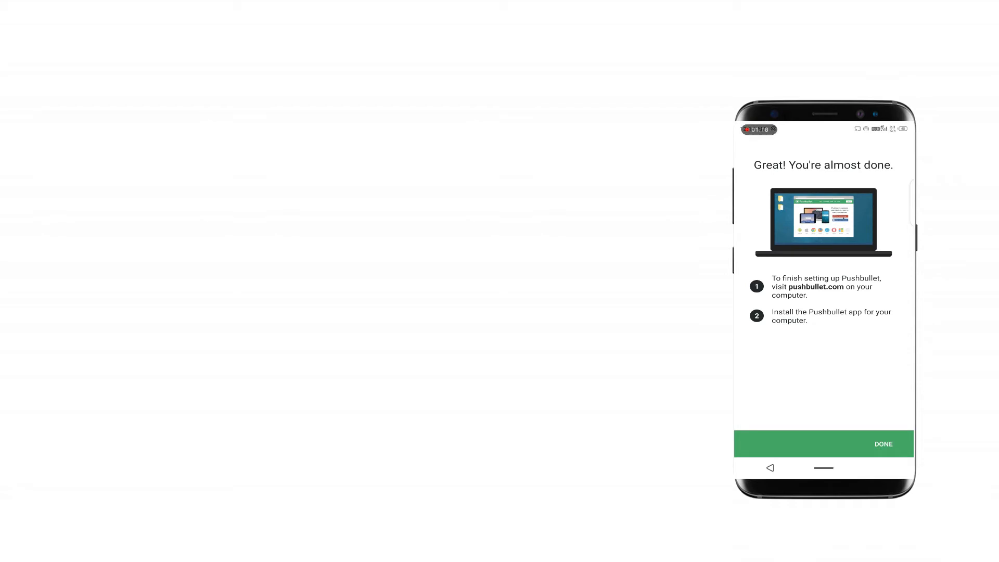
click(883, 444)
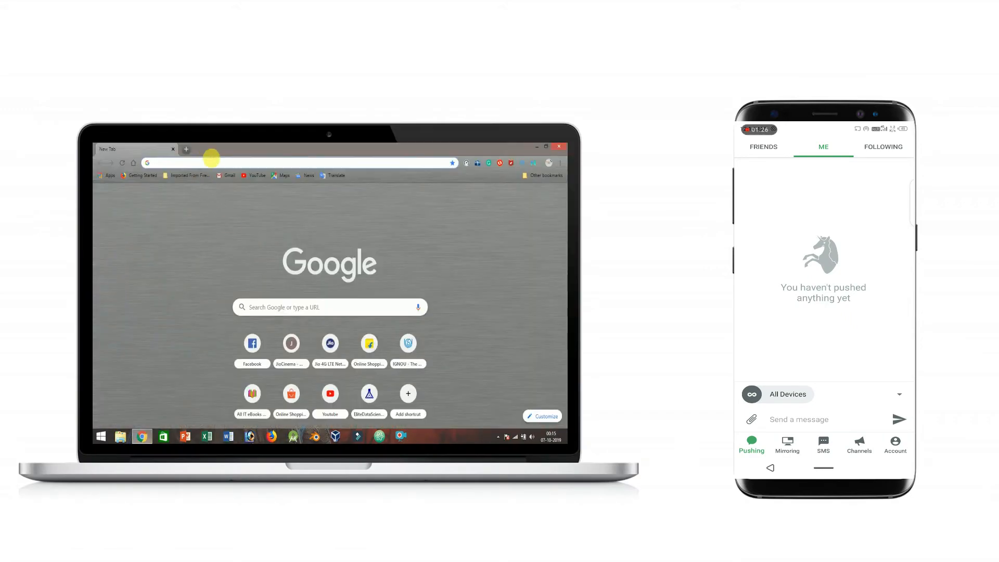
- Search the web for 'chrome-extension' and go to the Chrome Web Store extensions page
text(chrome-extension)
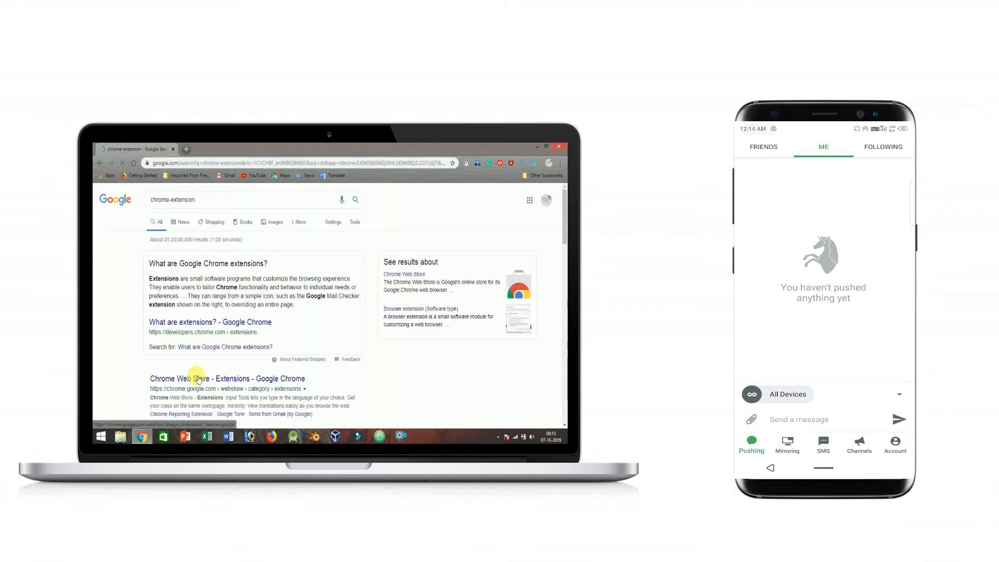
click(227, 377)
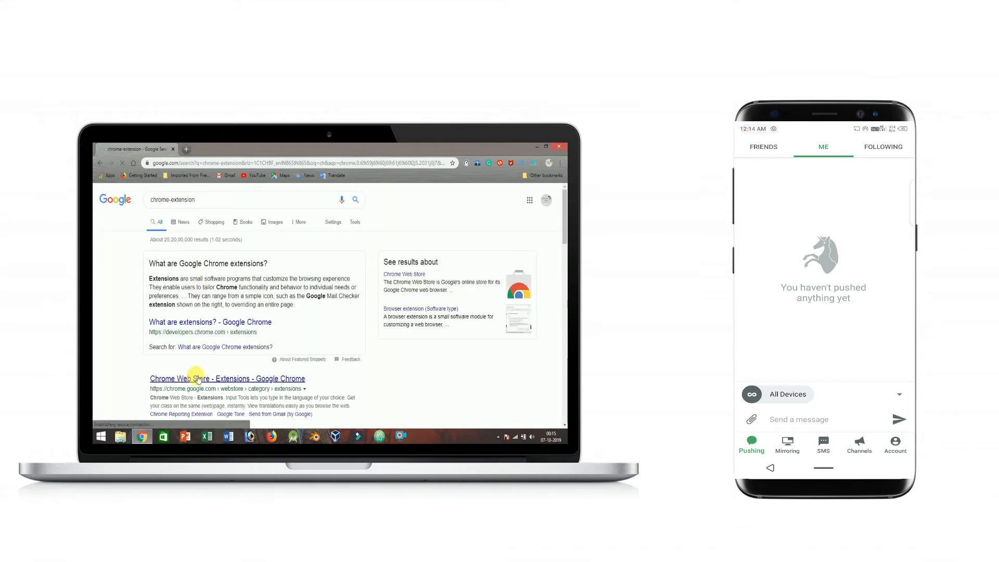
click(227, 378)
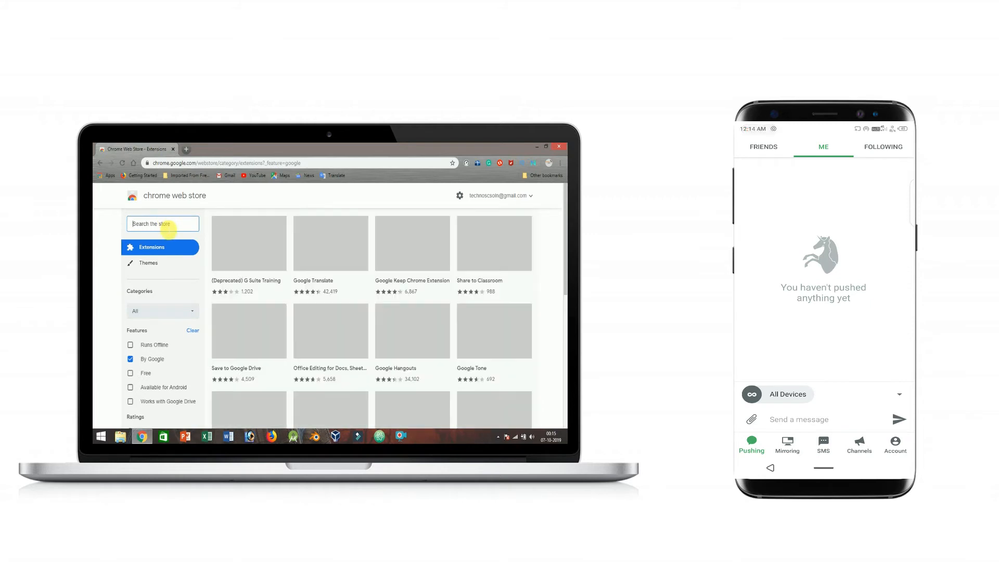
- Search the Web Store for Pushbullet and confirm adding its extension to Chrome
text(pushbulle)
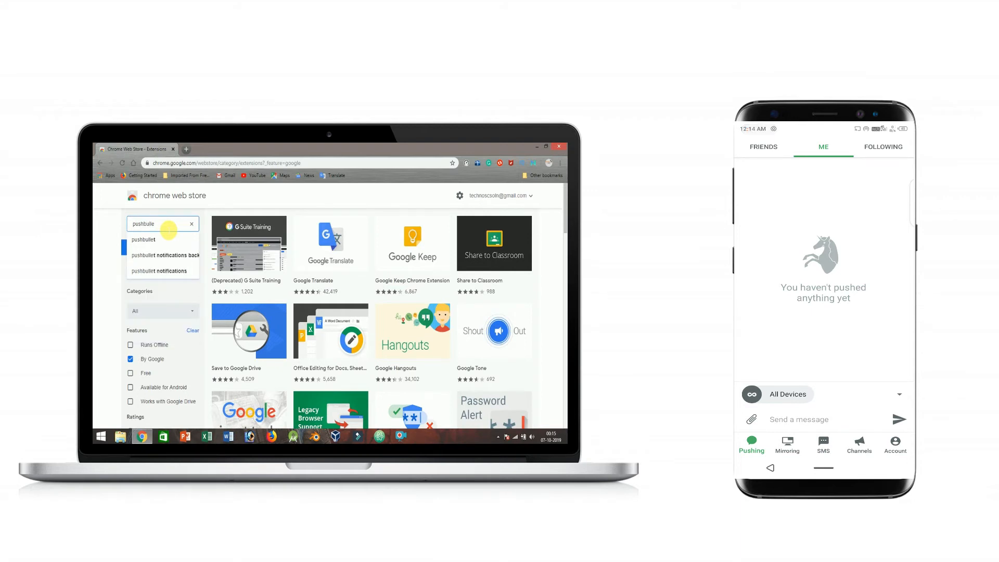
text(t)
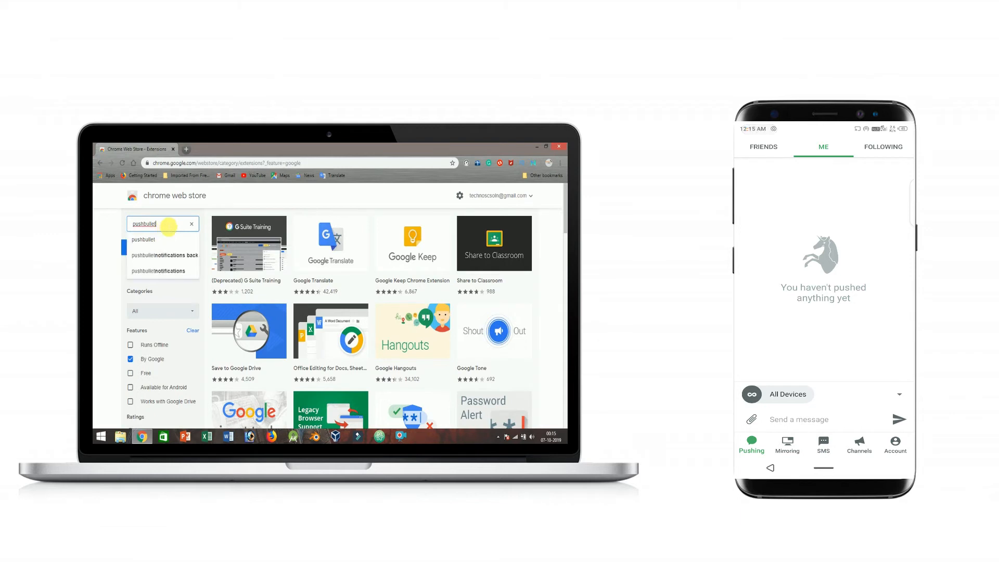
key(enter)
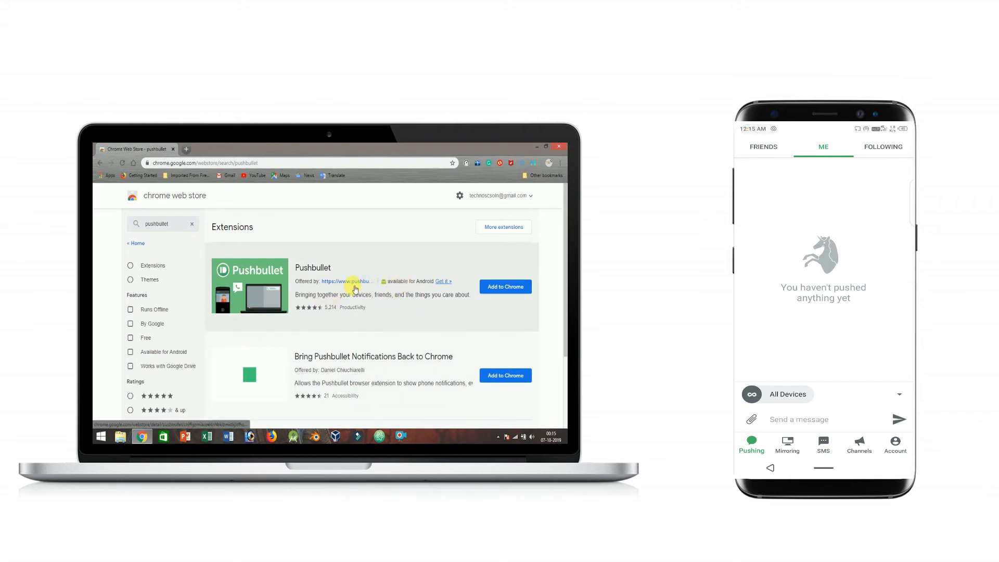
click(505, 286)
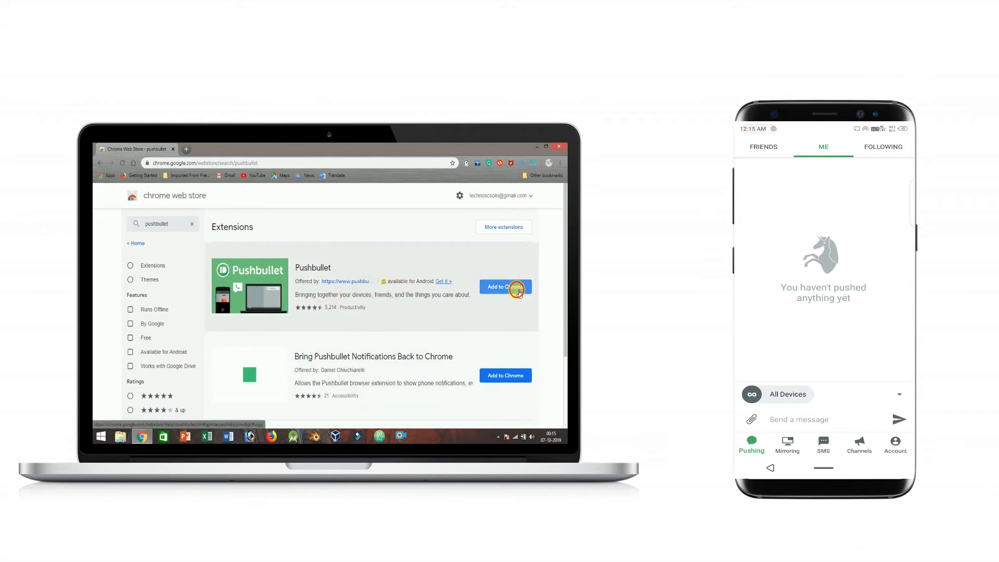
click(504, 286)
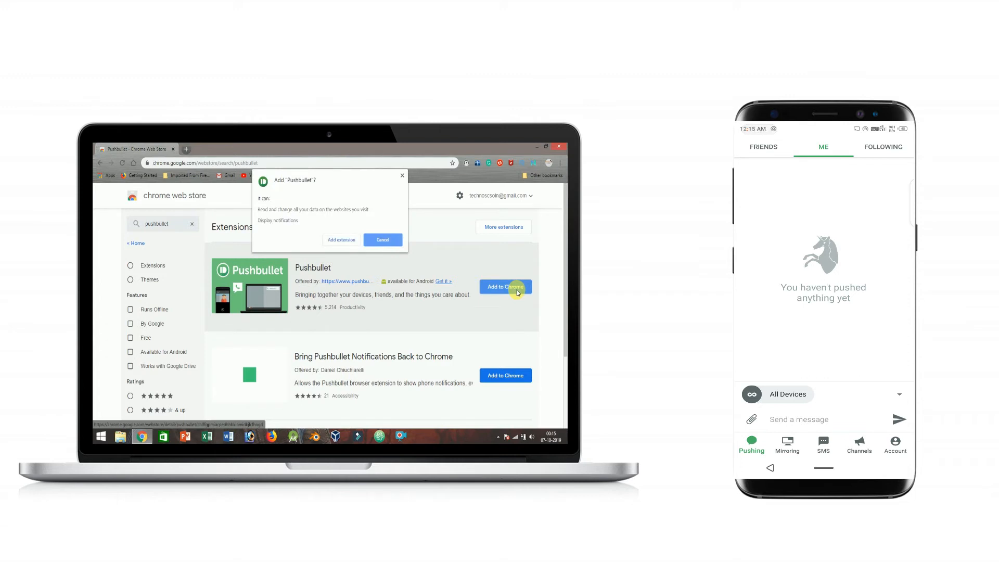
click(341, 240)
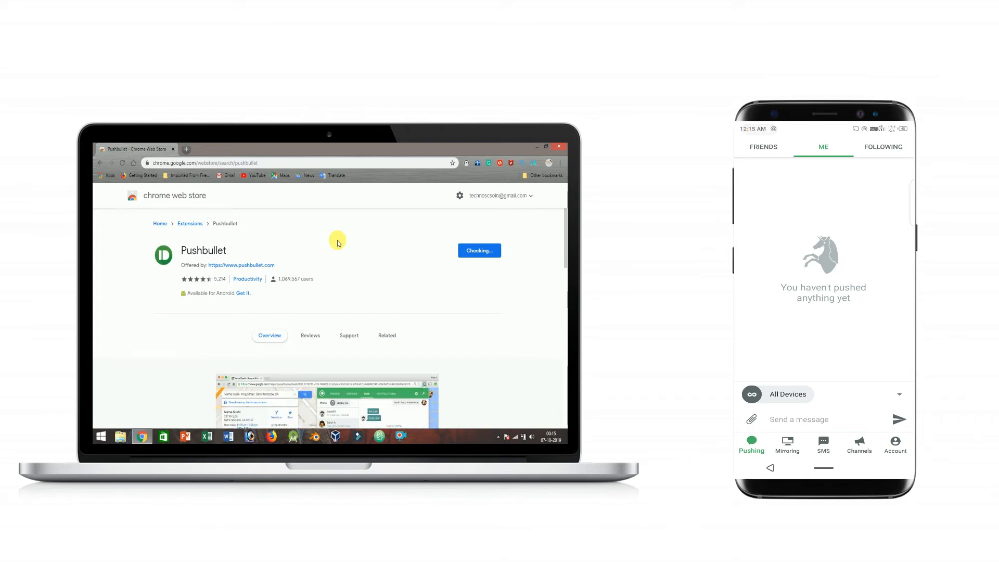
- Dismiss the extension-added notice and reach the Pushbullet sign-in page from the extension popup
click(479, 249)
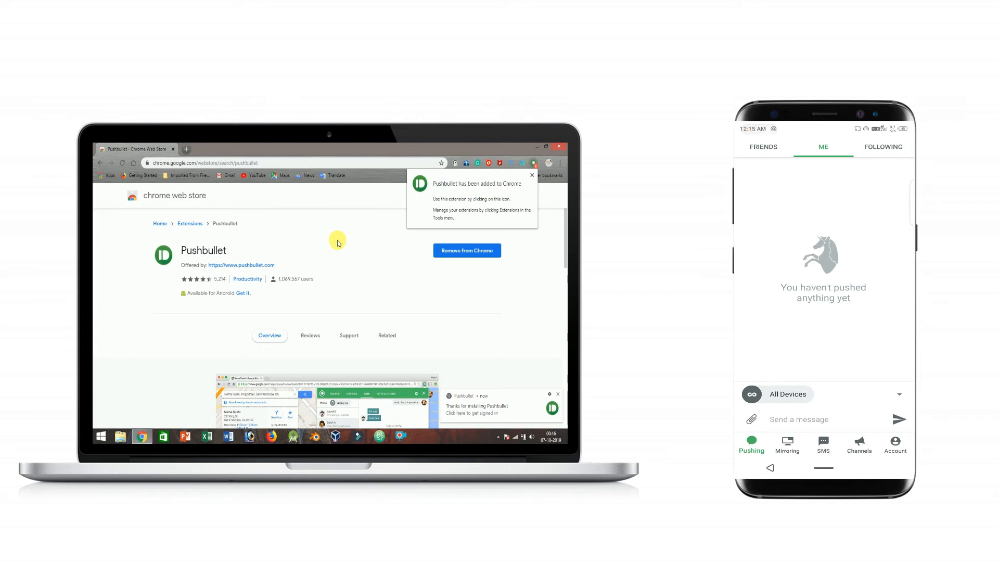
mouse_move(542, 187)
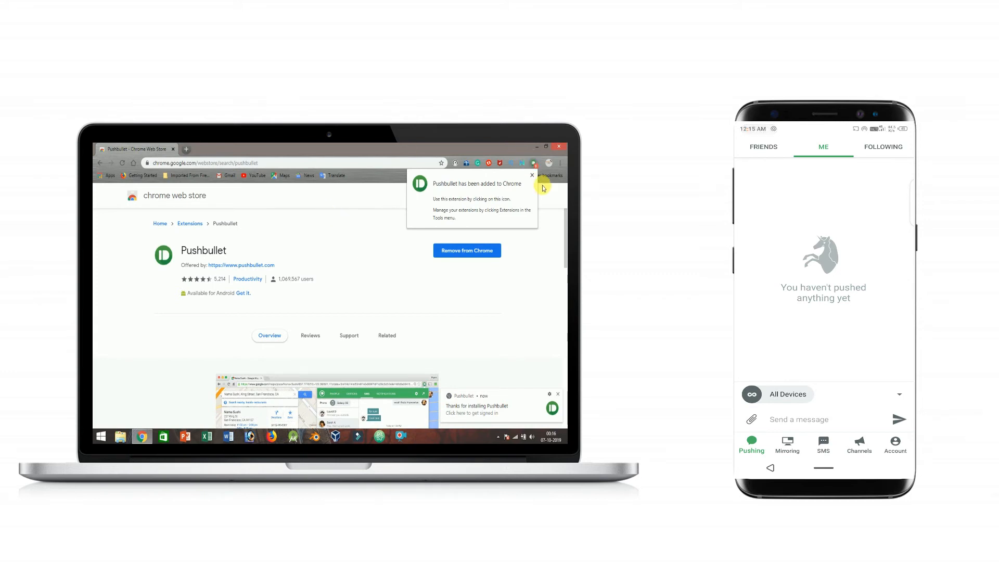
click(531, 175)
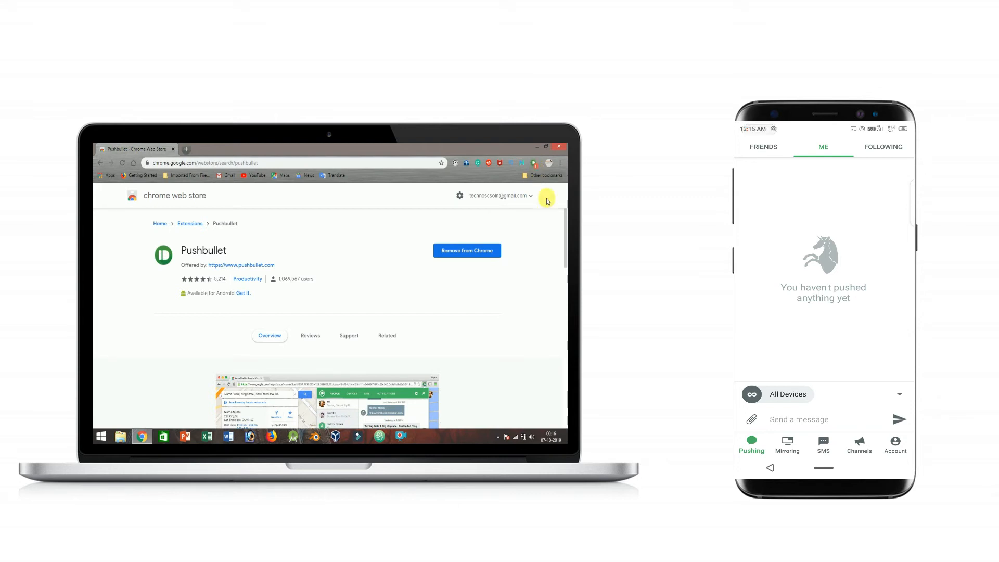
mouse_move(505, 192)
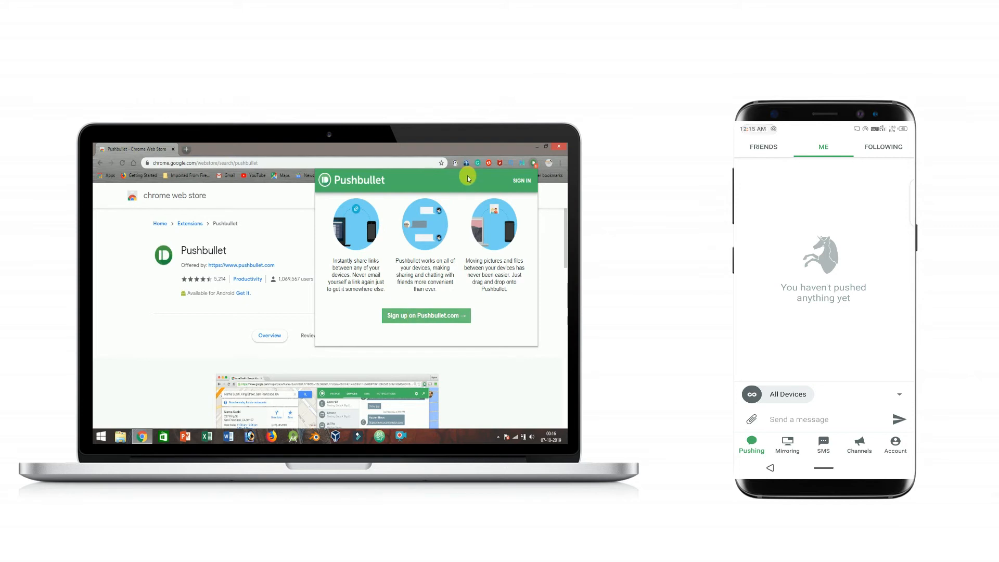
click(520, 181)
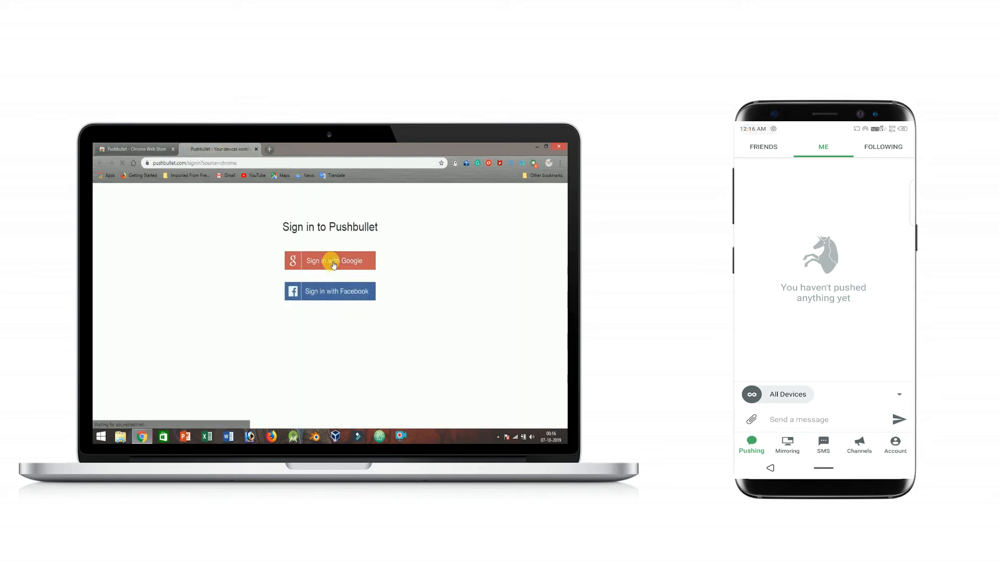
- Sign in to Pushbullet on the web using Google, choosing the account
click(330, 260)
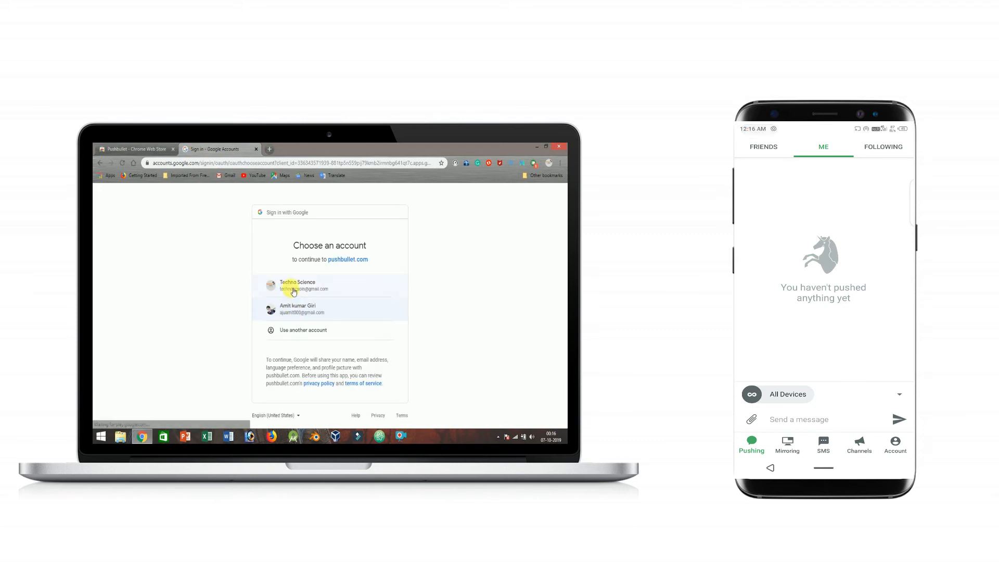
click(300, 286)
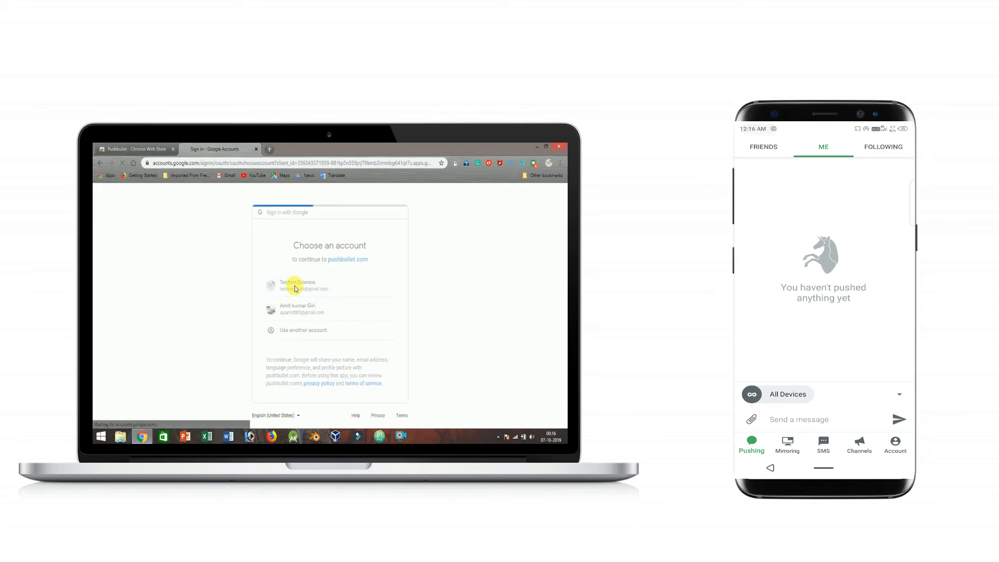
click(297, 285)
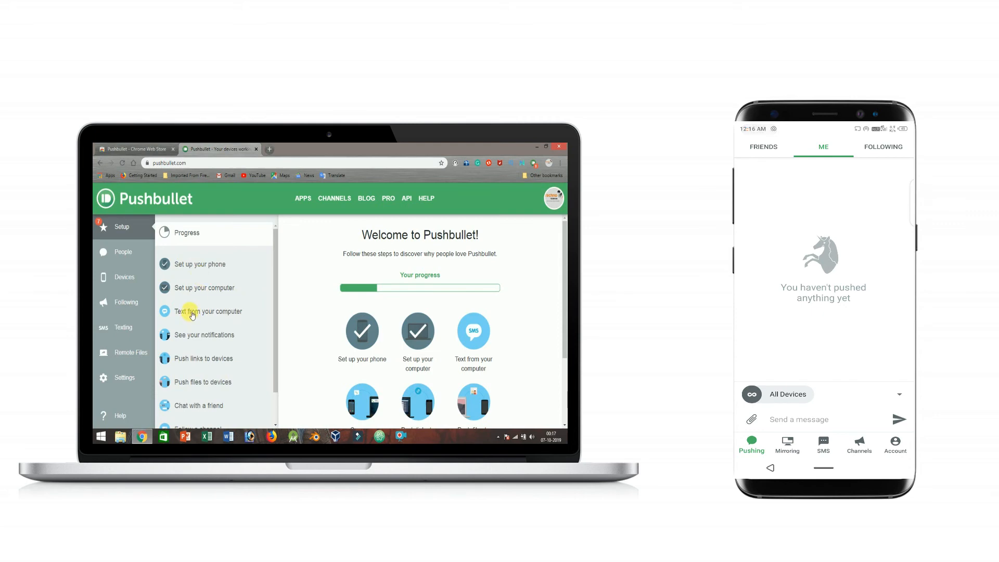
mouse_move(189, 343)
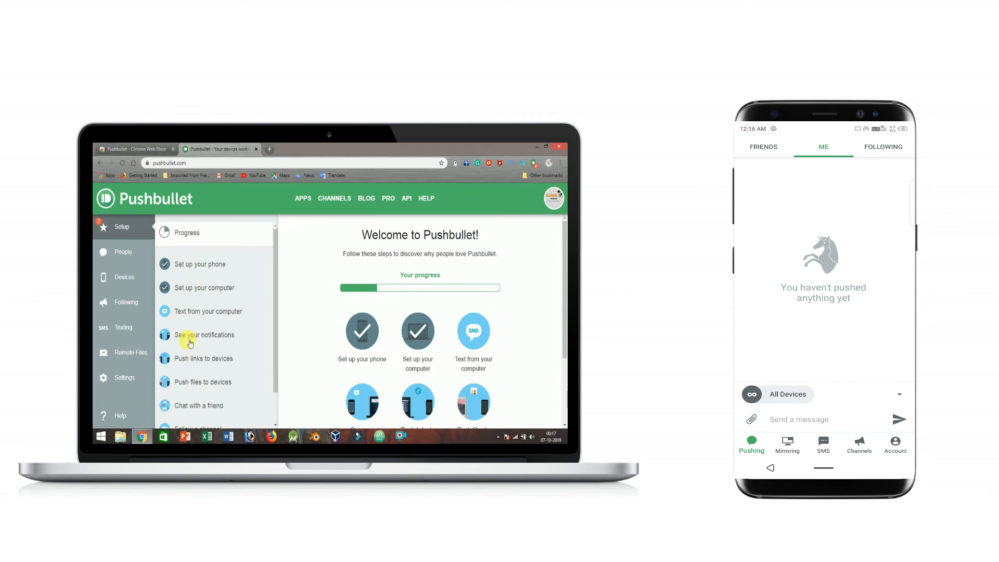
mouse_move(471, 267)
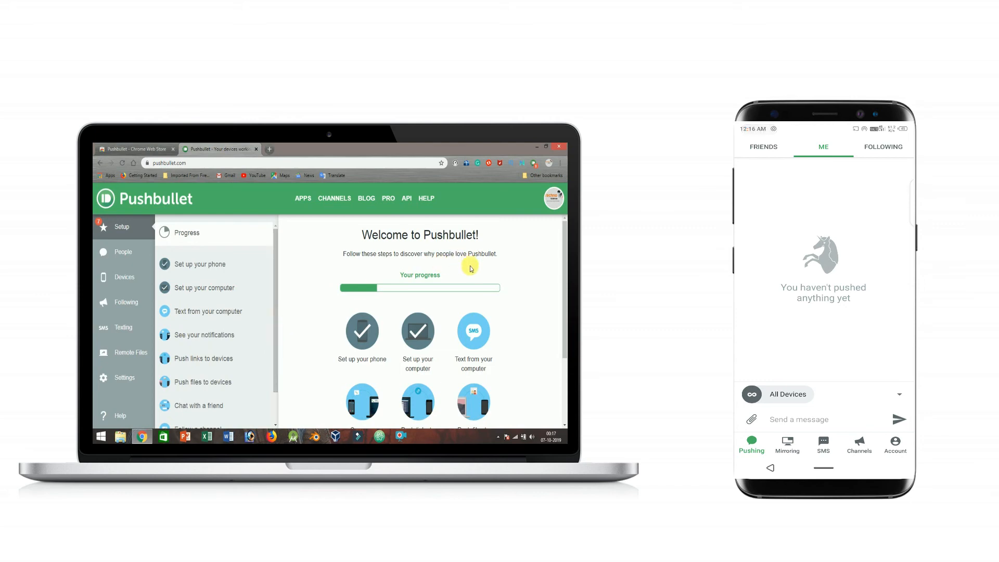
- Finish the 'Text from your computer' step and play the Android video under See your notifications
click(207, 311)
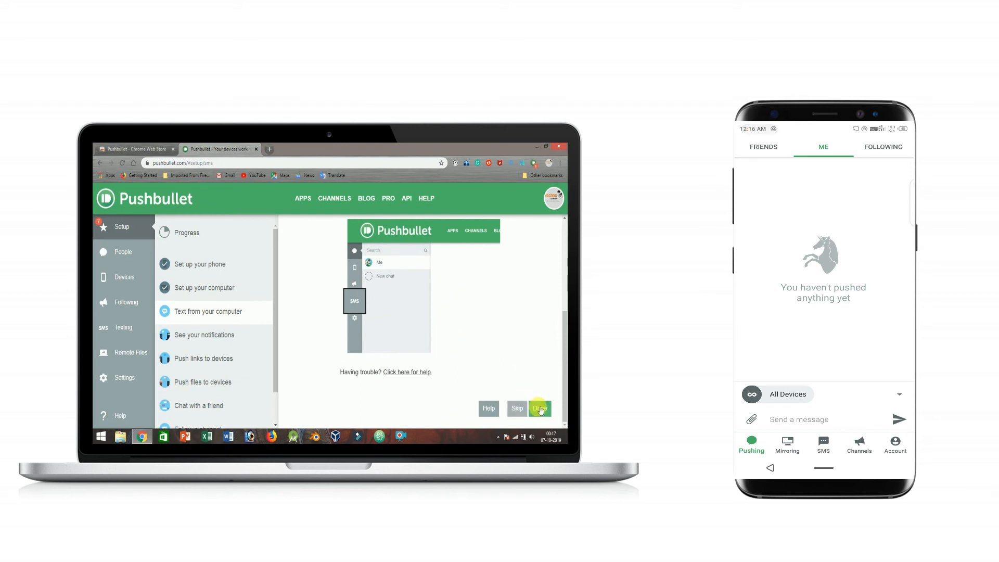
click(538, 408)
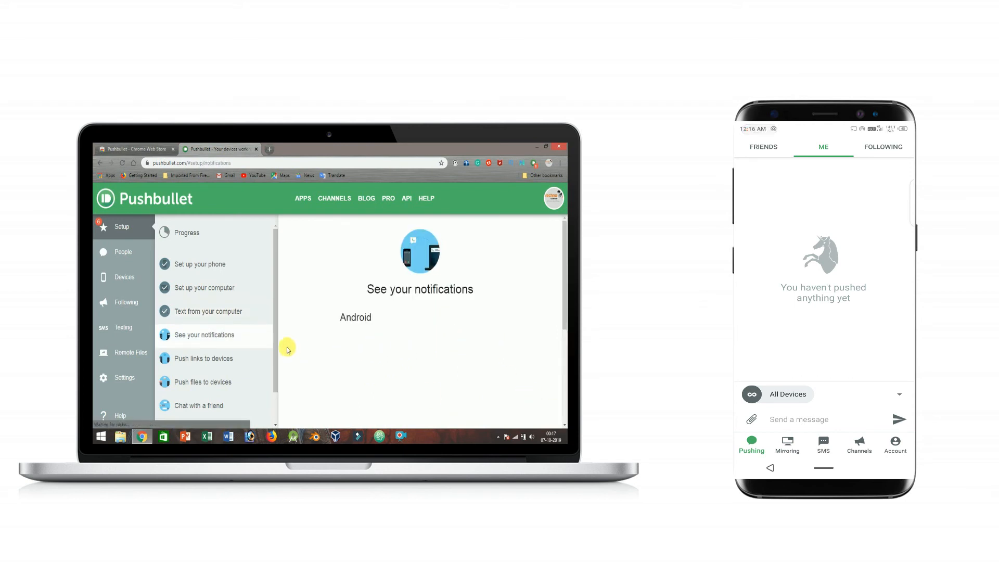
scroll(down, 3)
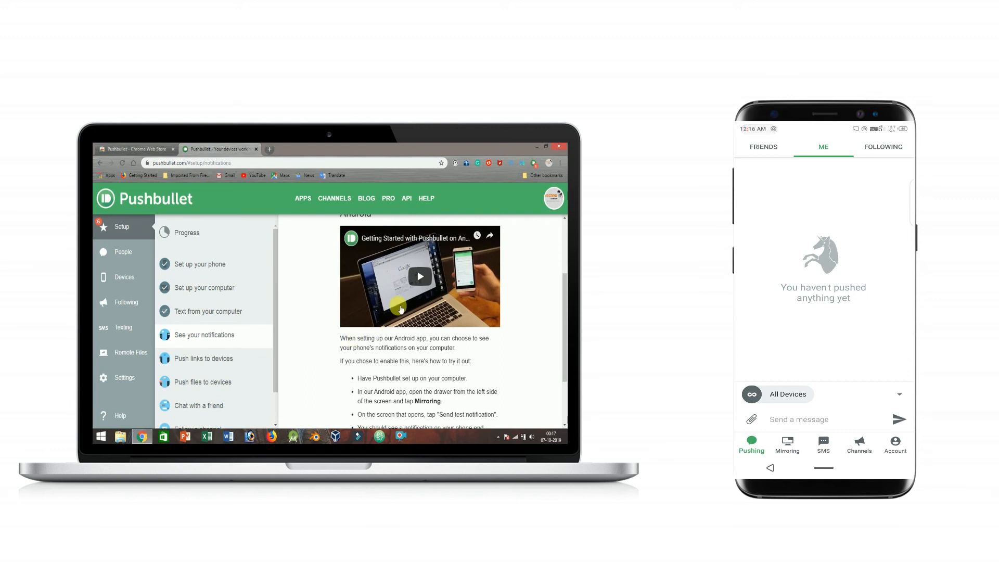
click(420, 277)
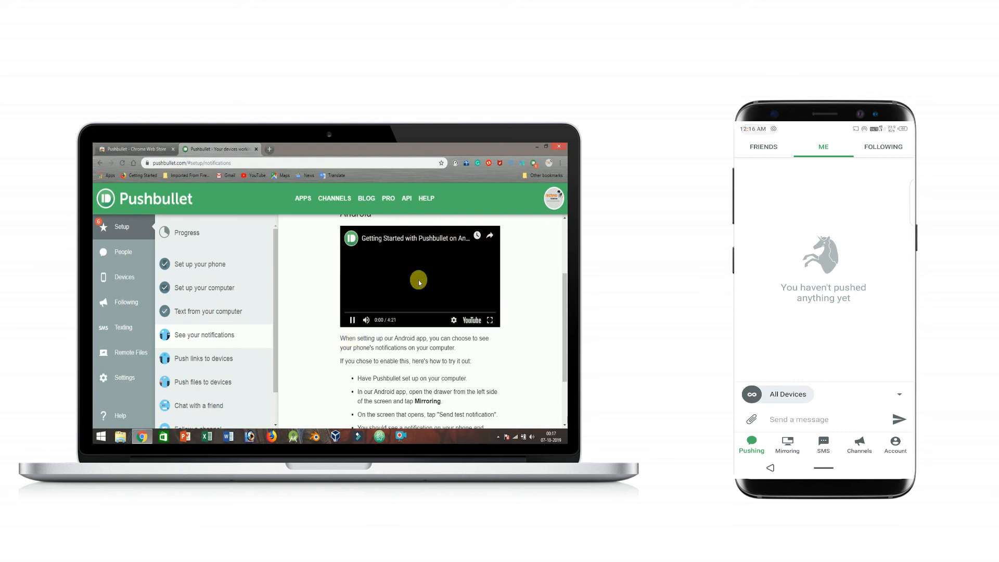
click(420, 282)
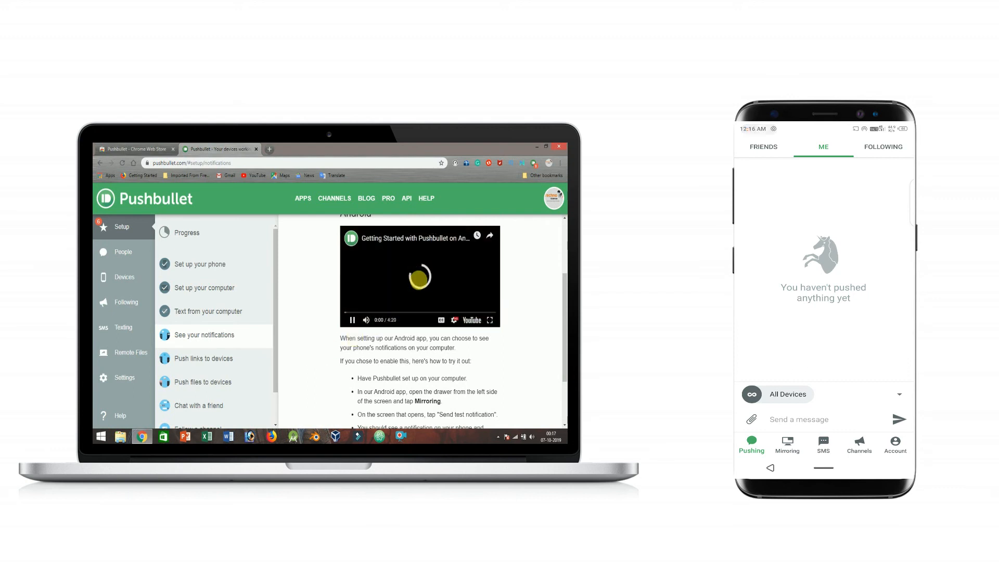
click(352, 320)
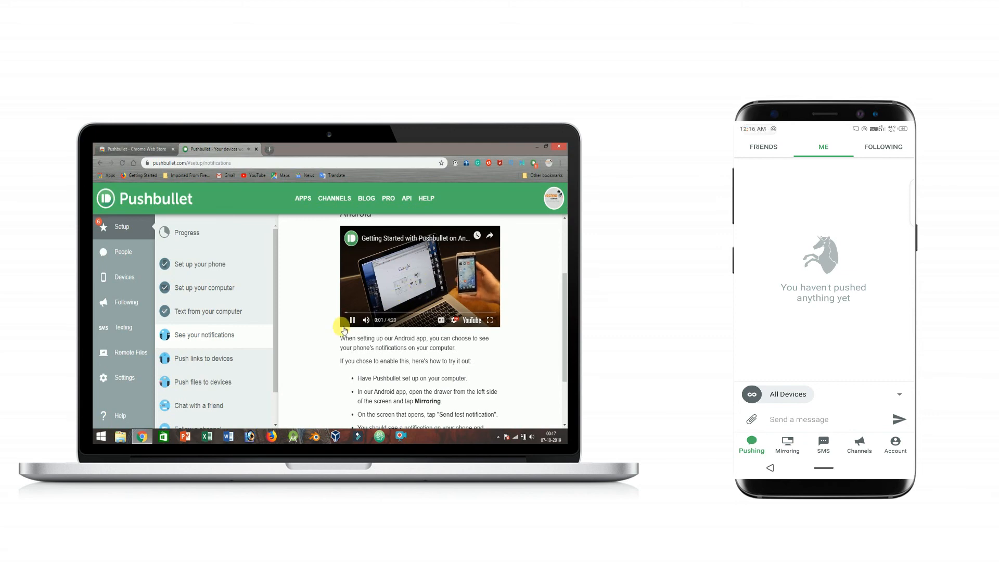